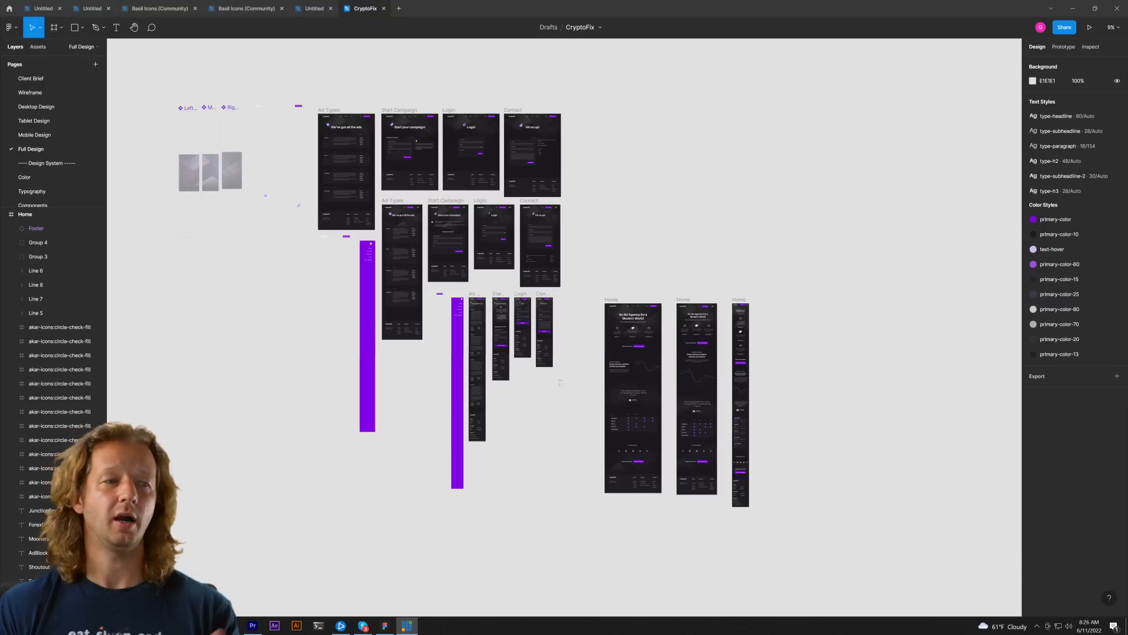
pyautogui.moveTo(679, 217)
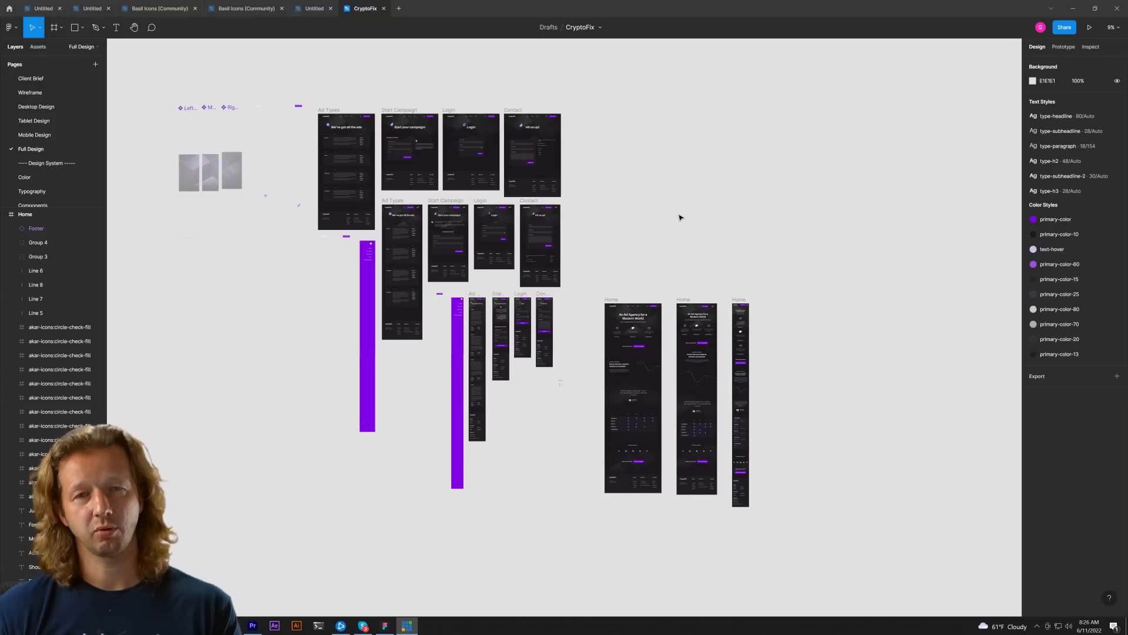
pyautogui.moveTo(618, 175)
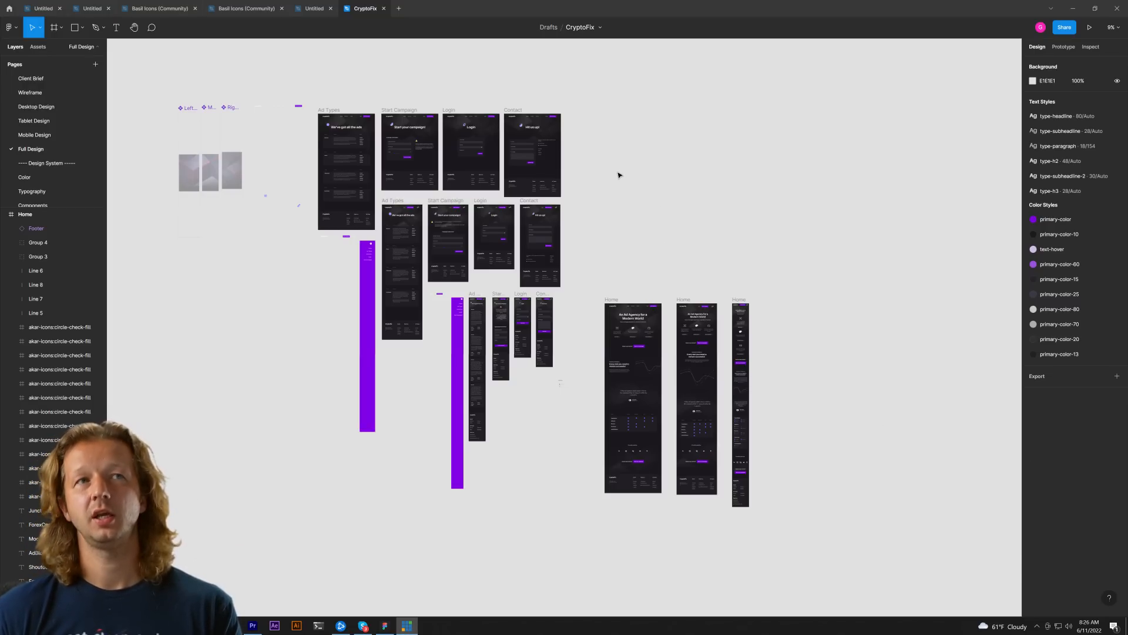
pyautogui.moveTo(612, 177)
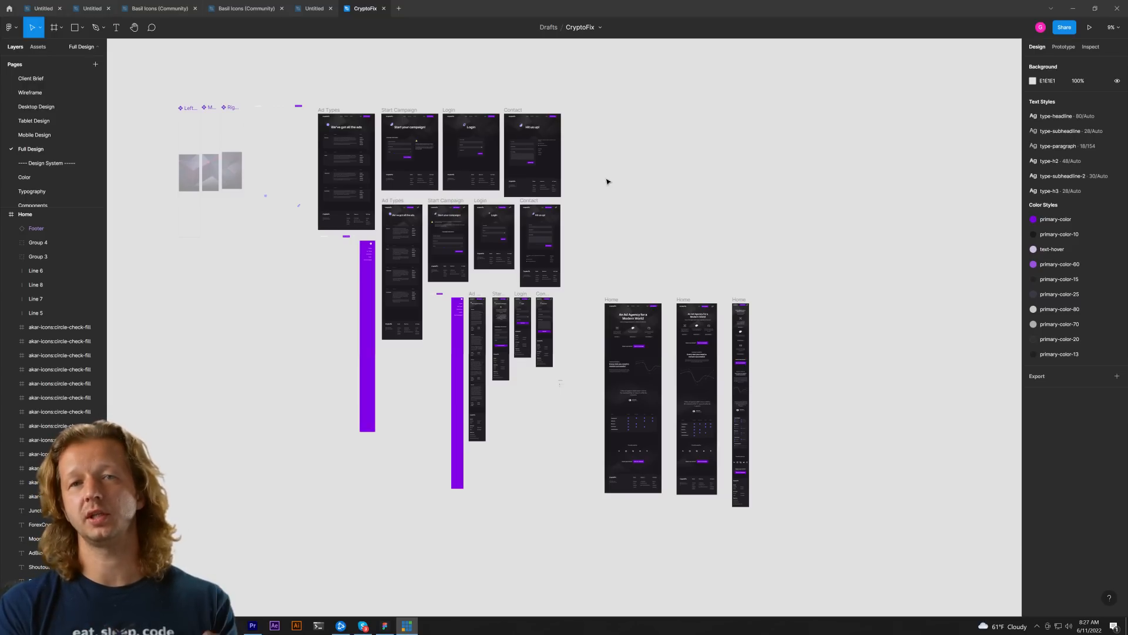
# Zoom in on the desktop CryptoFix Home frame to show its headline, feature columns and campaign CTA
pyautogui.click(696, 398)
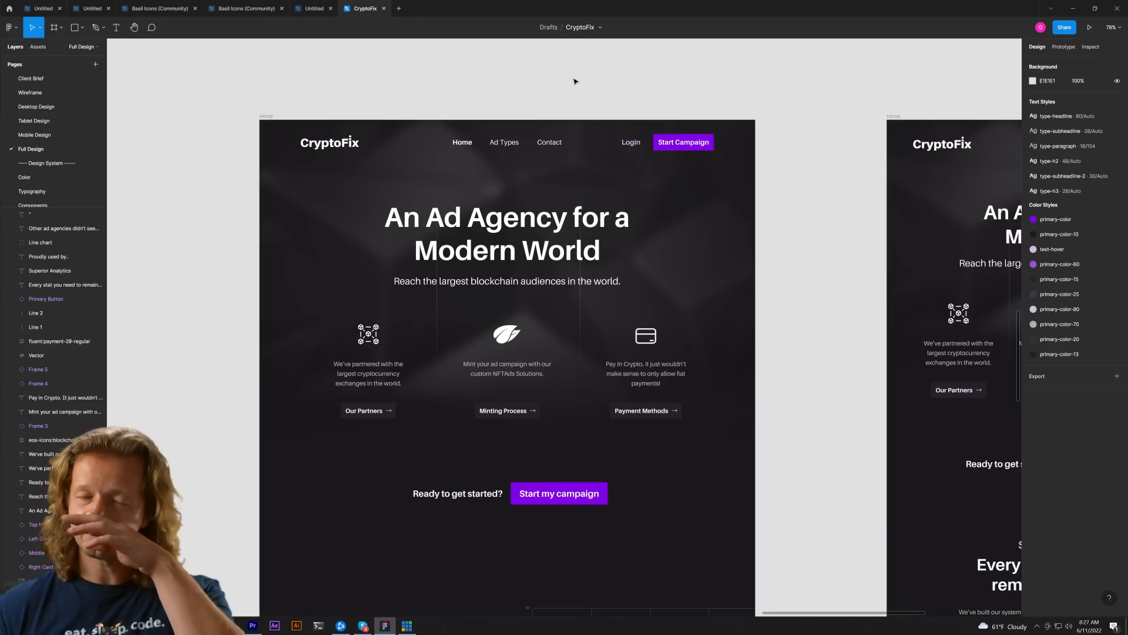
pyautogui.moveTo(351, 96)
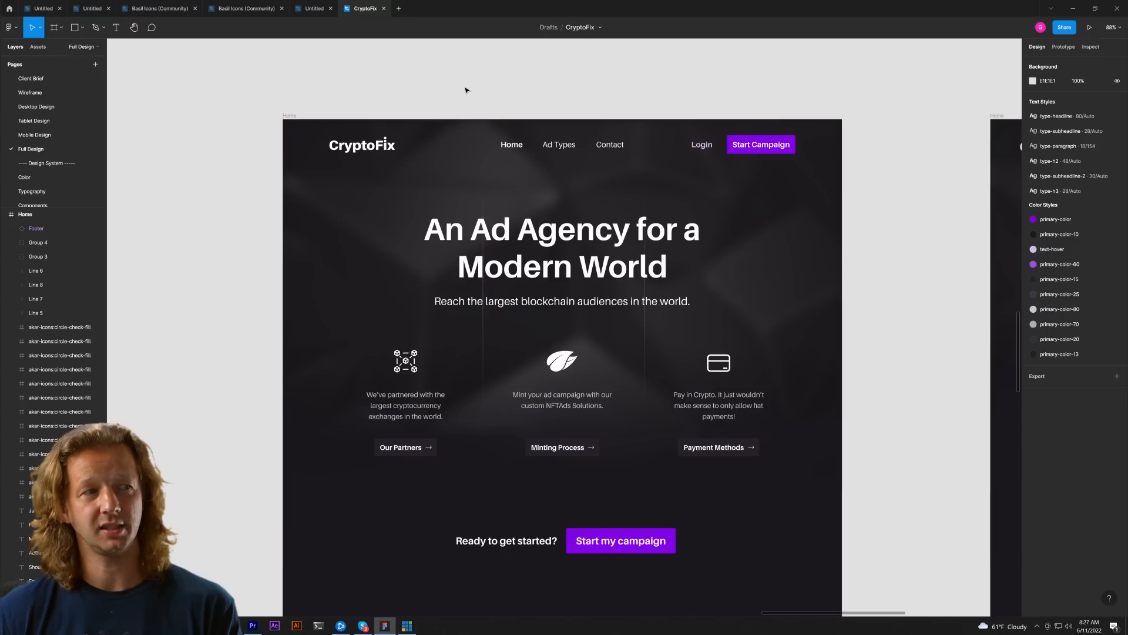
pyautogui.moveTo(494, 91)
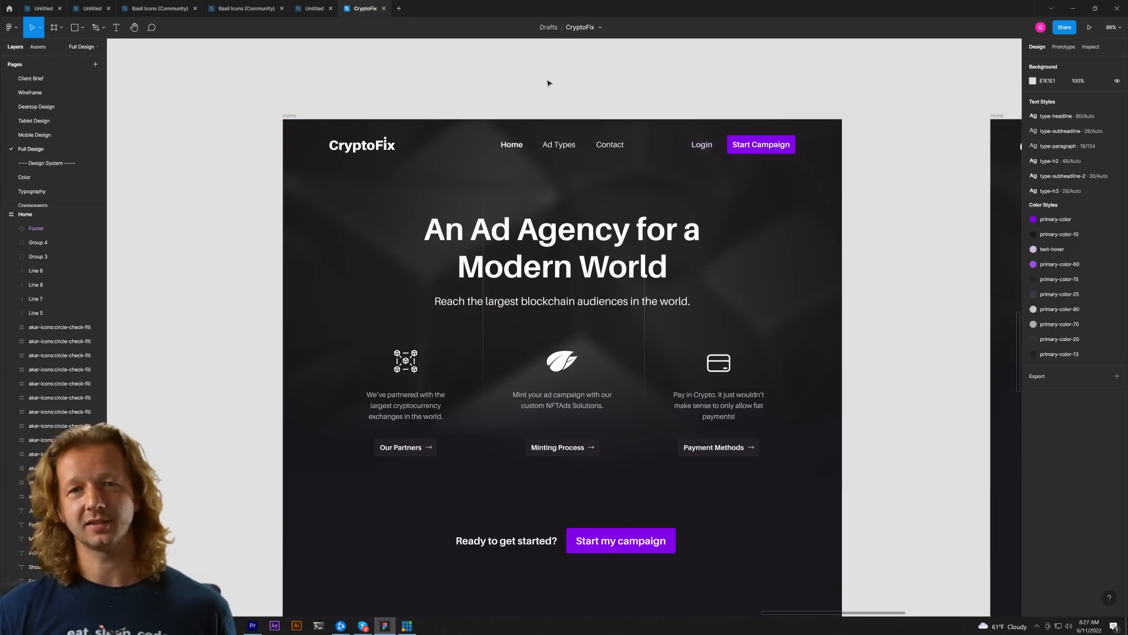
# Scroll the canvas down to the tablet and mobile Home frames with stacked feature sections
pyautogui.scroll(-3)
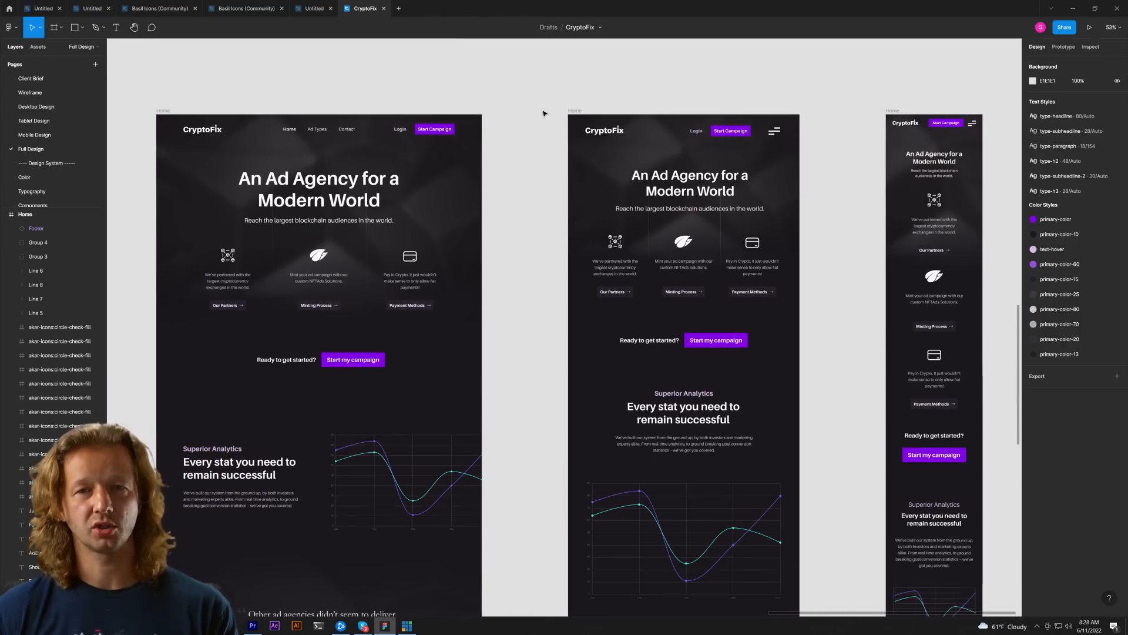
pyautogui.scroll(-3)
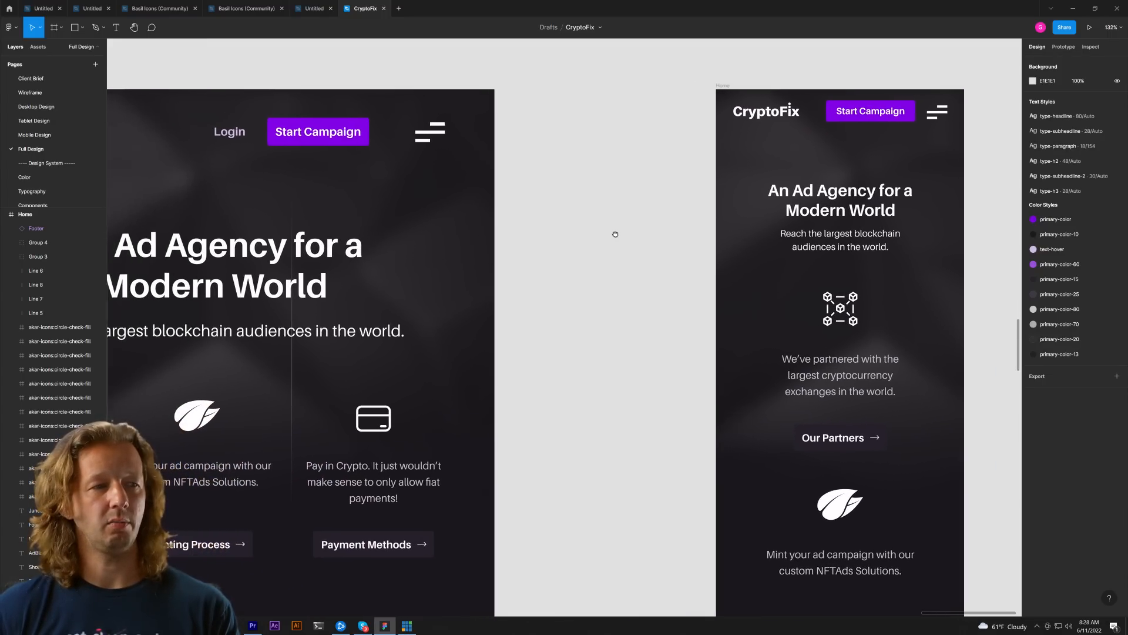
# Scroll further and click on the canvas to show the tablet hero and mobile stacked features
pyautogui.scroll(-3)
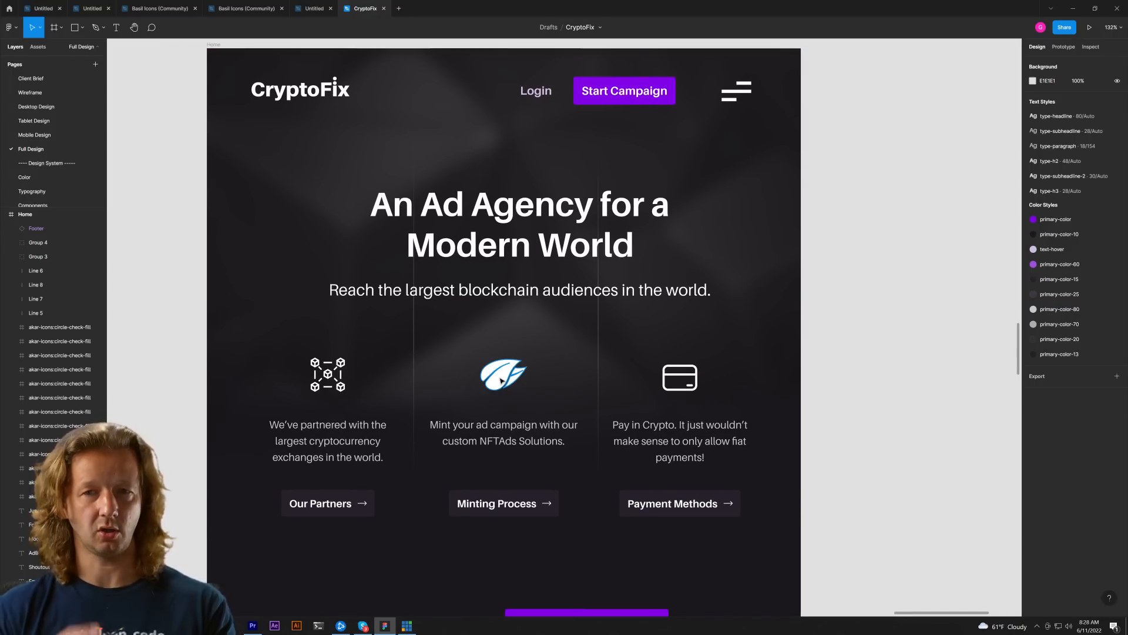
pyautogui.click(343, 333)
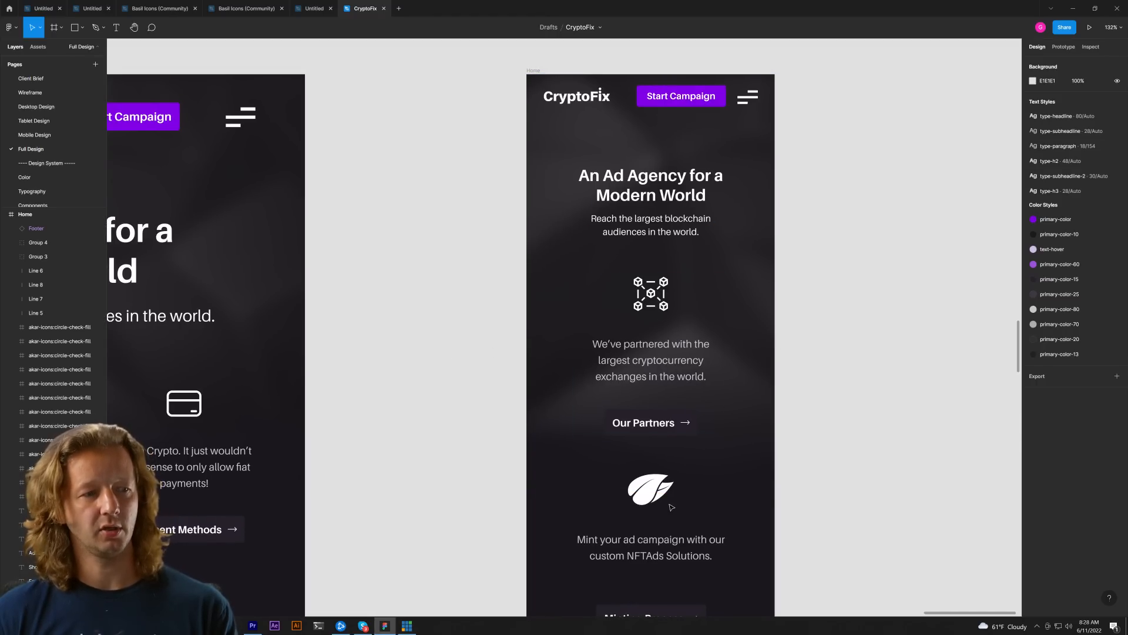
pyautogui.moveTo(437, 349)
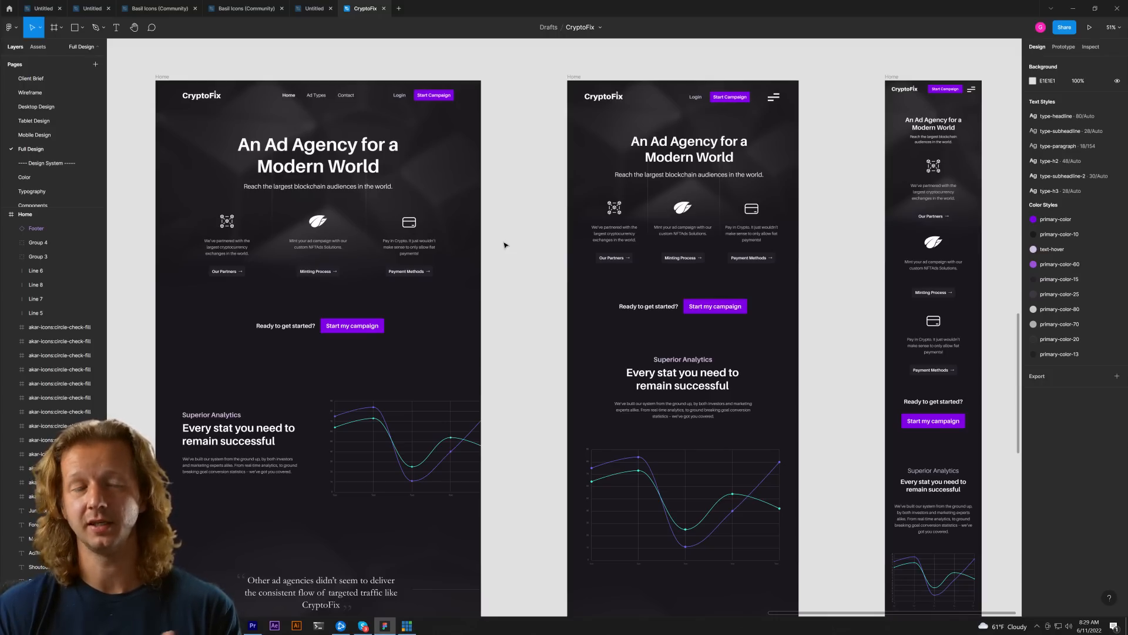
pyautogui.moveTo(528, 177)
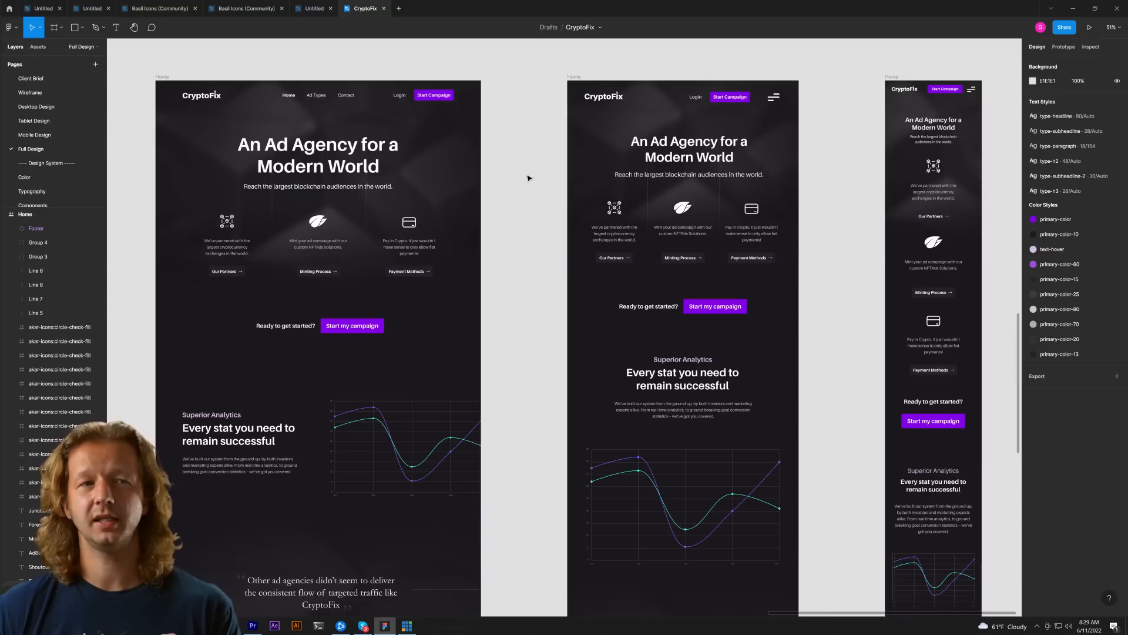
pyautogui.moveTo(531, 81)
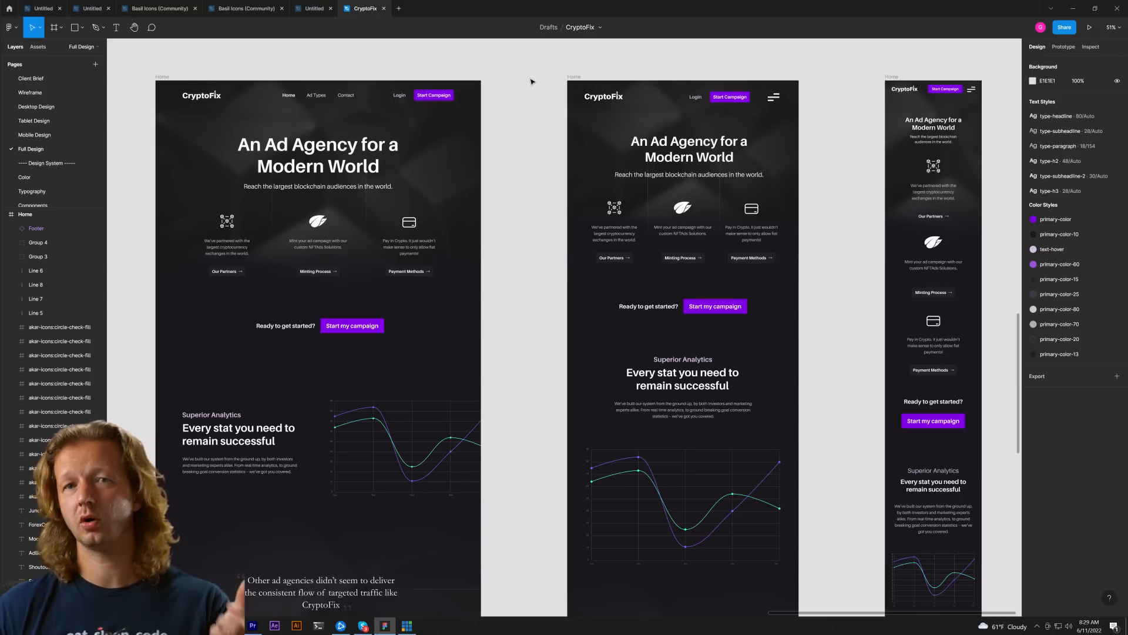
pyautogui.moveTo(847, 67)
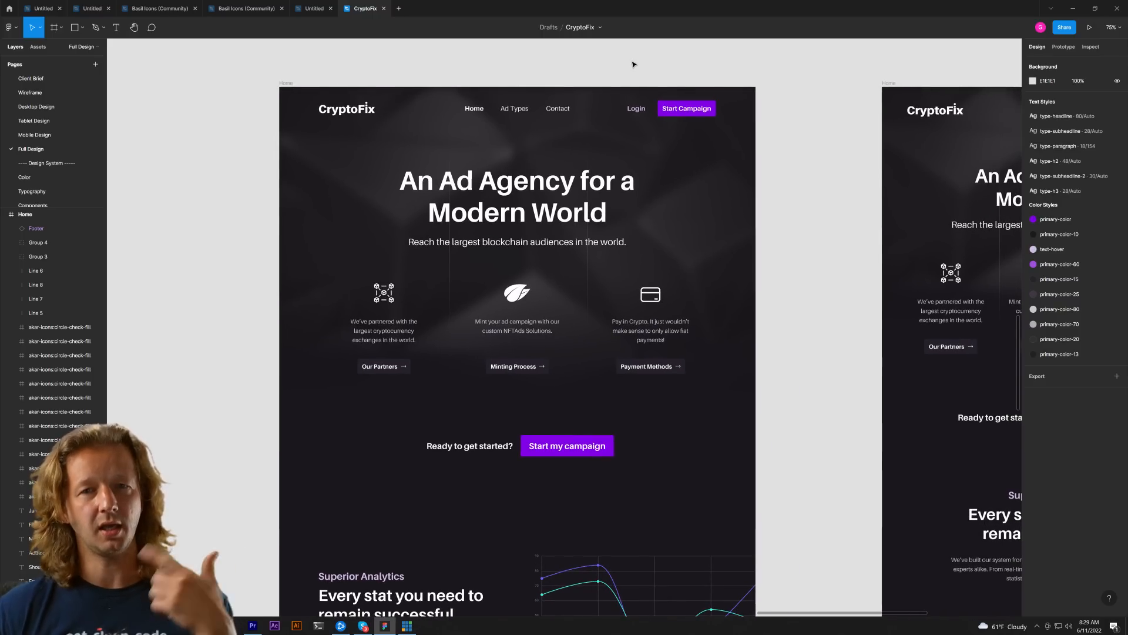
# Click the partners icon in the desktop frame, then view all three Home layouts together
pyautogui.click(384, 292)
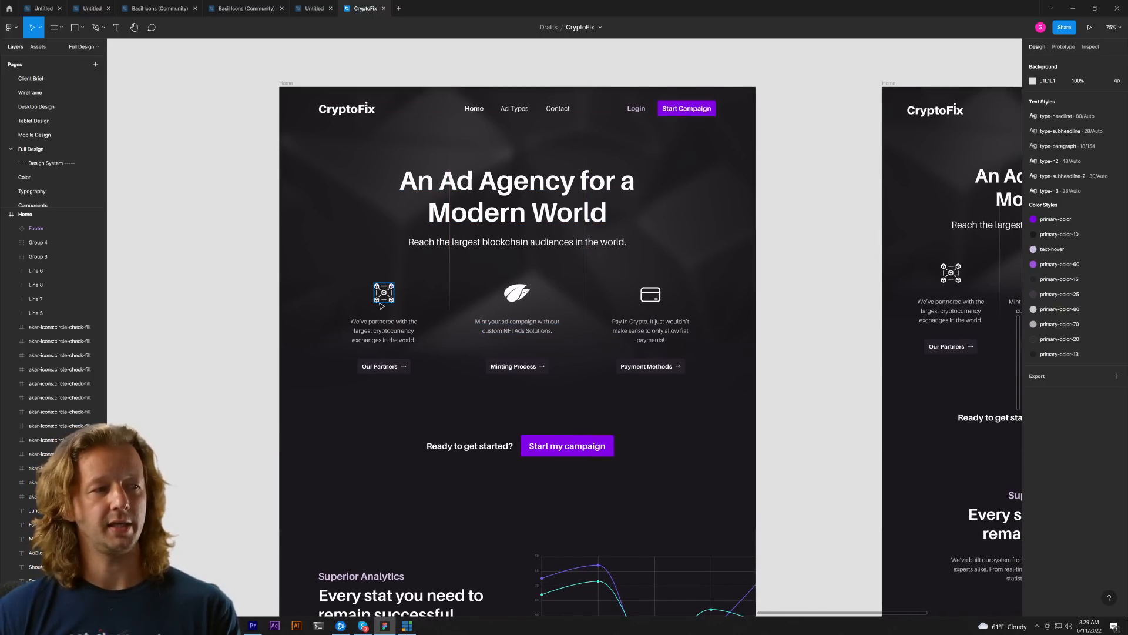
pyautogui.click(650, 294)
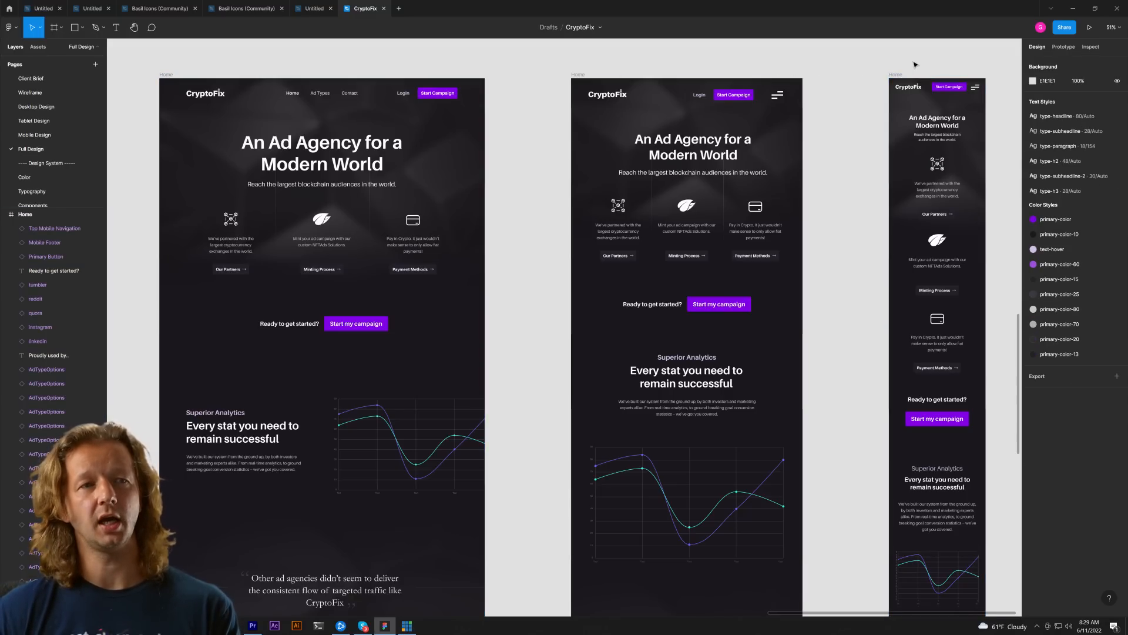
pyautogui.moveTo(879, 70)
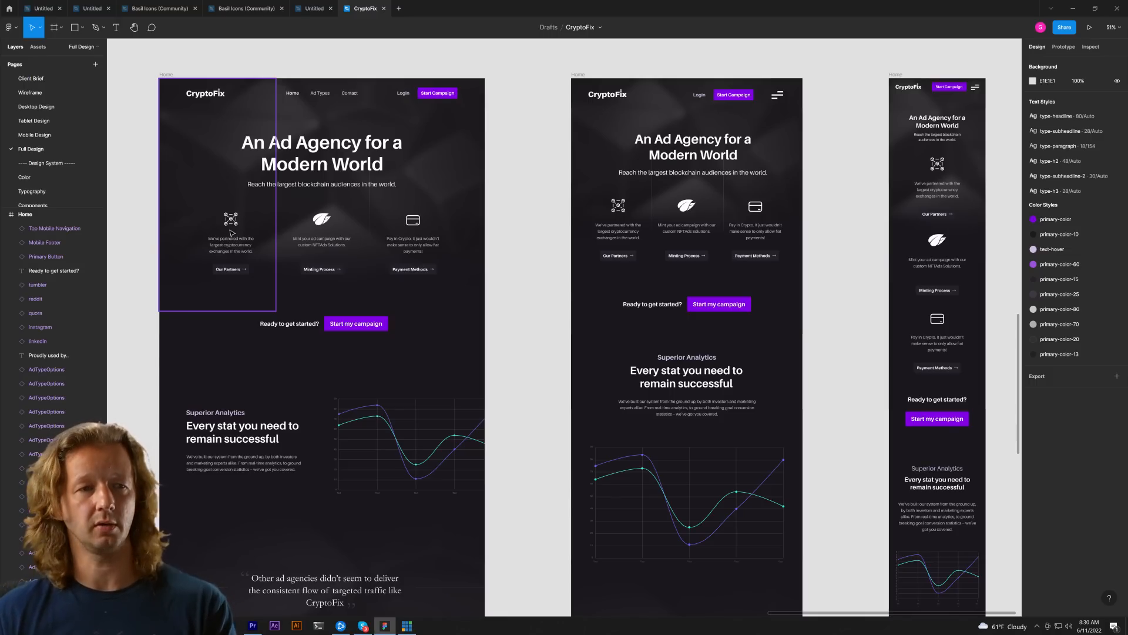
pyautogui.click(921, 65)
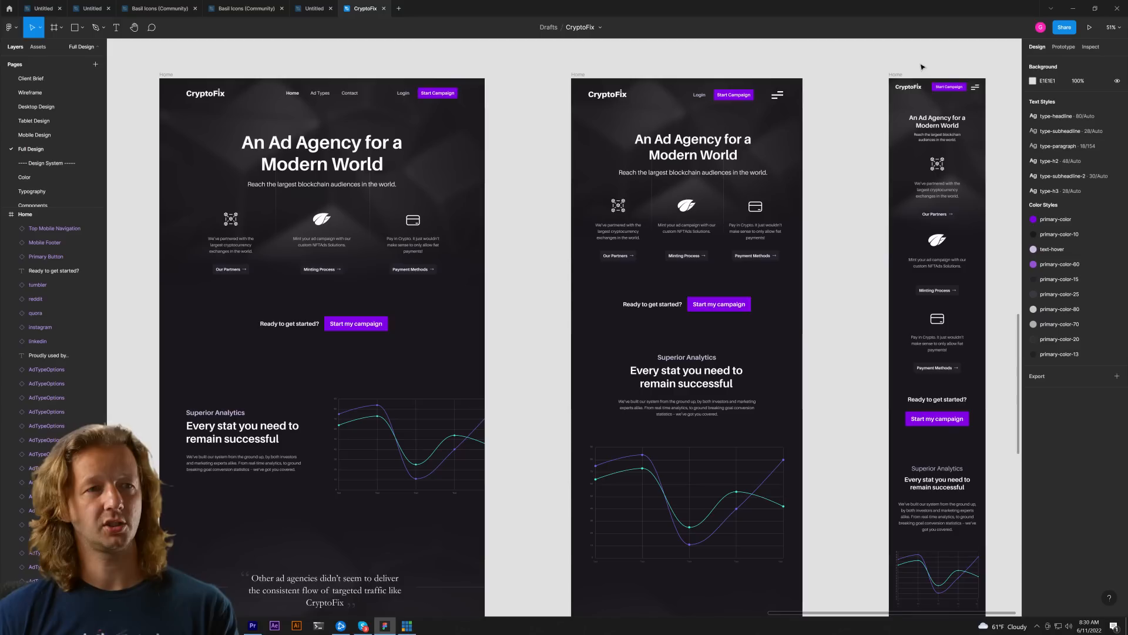
pyautogui.click(937, 341)
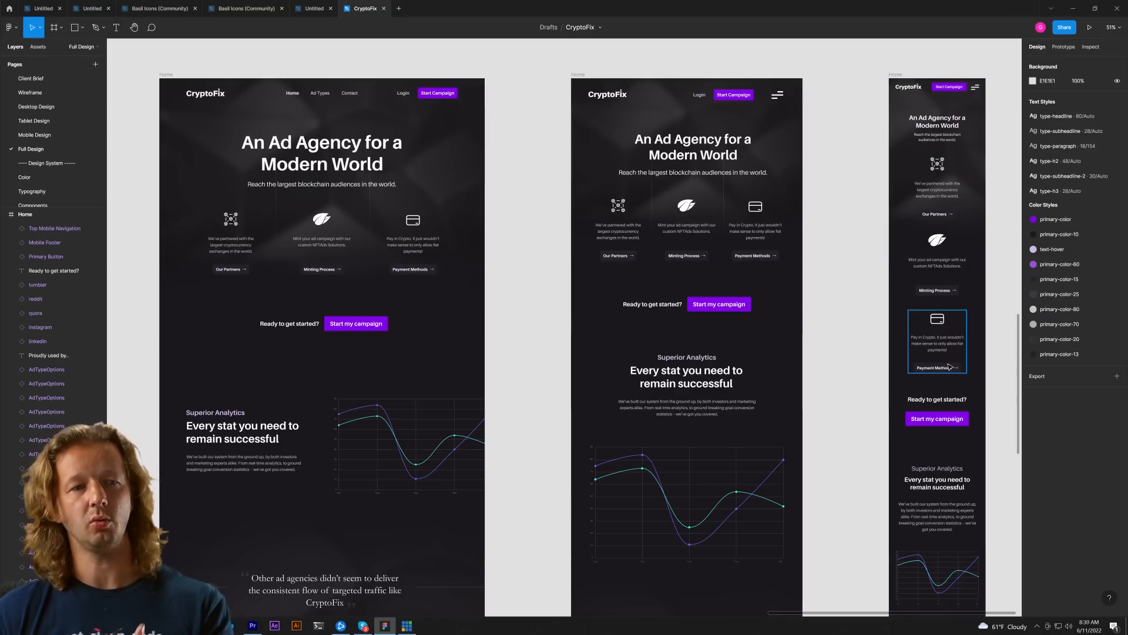
pyautogui.click(937, 158)
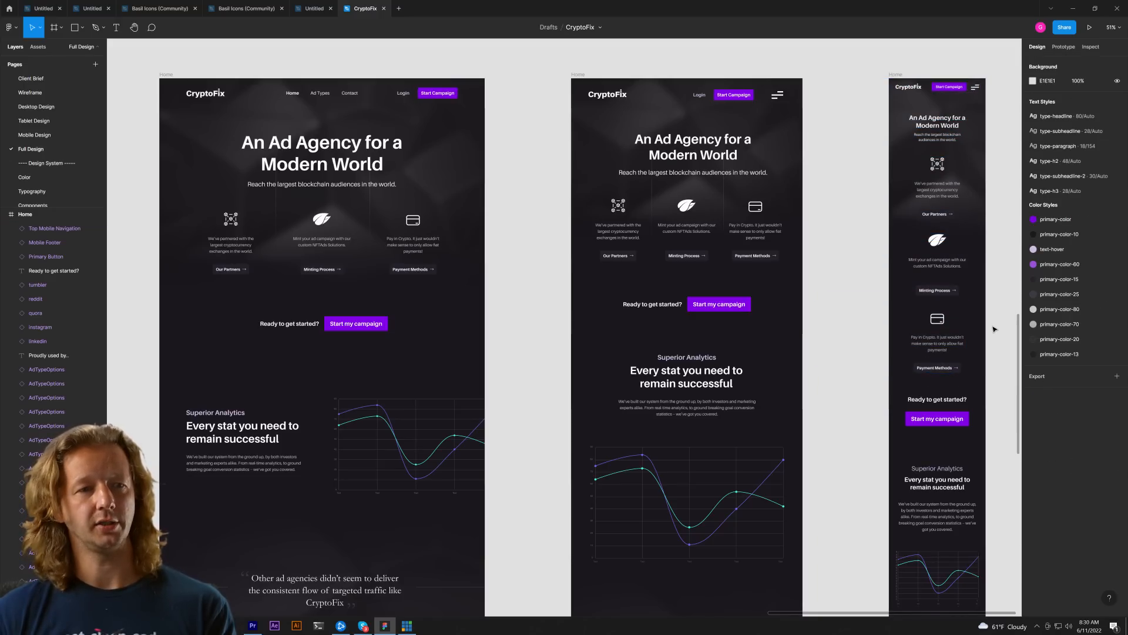
pyautogui.scroll(-3)
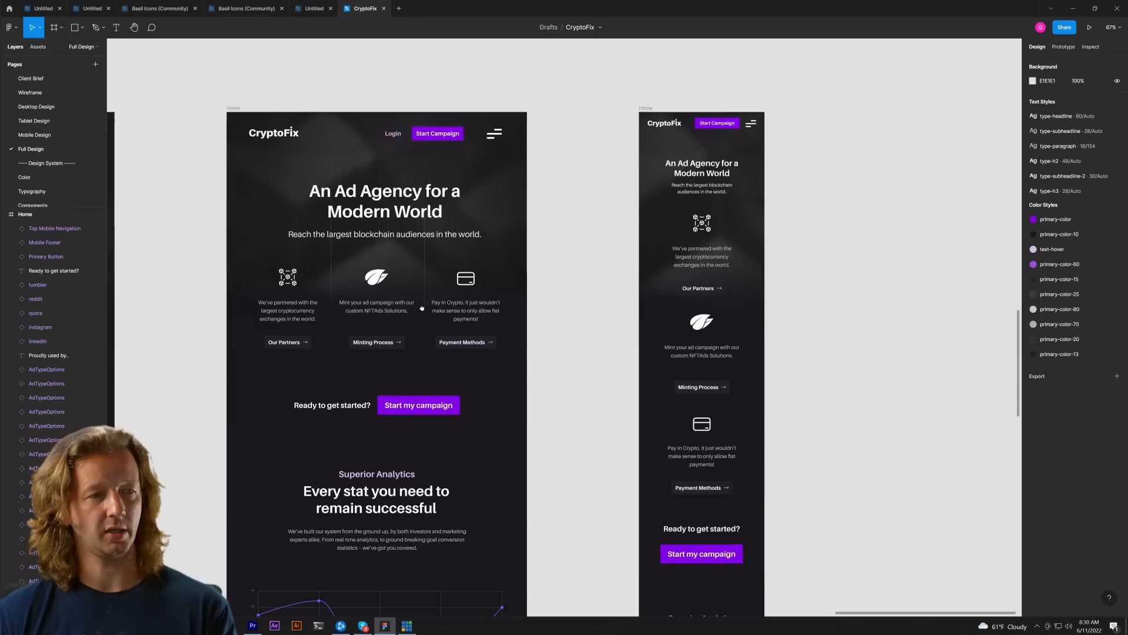
# Click the payment column in the enlarged mobile Home frame
pyautogui.click(701, 453)
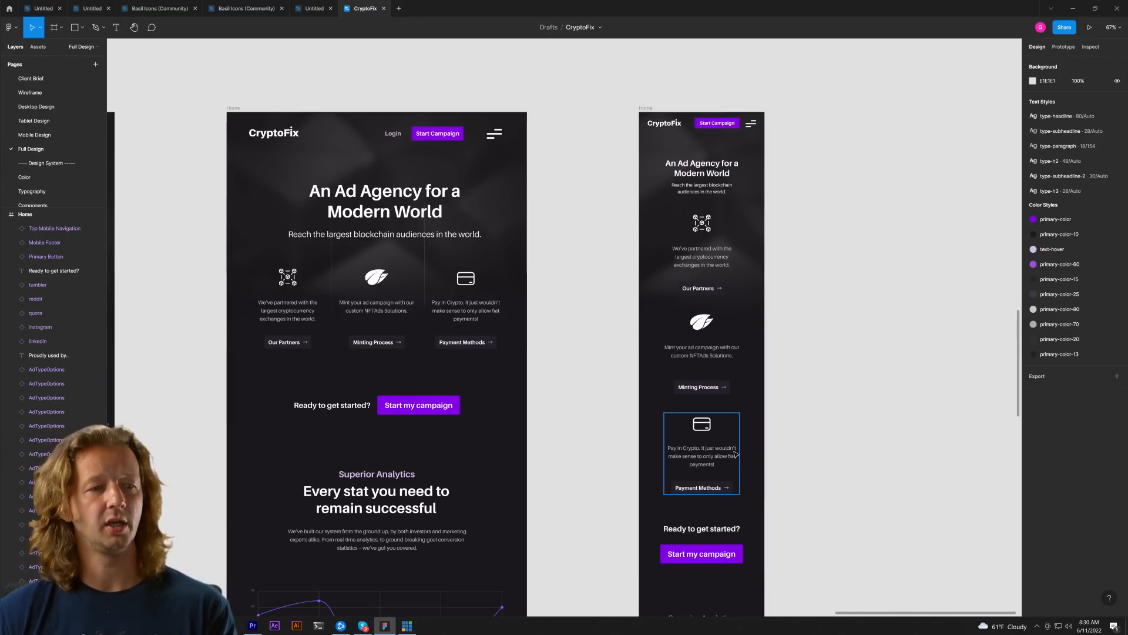